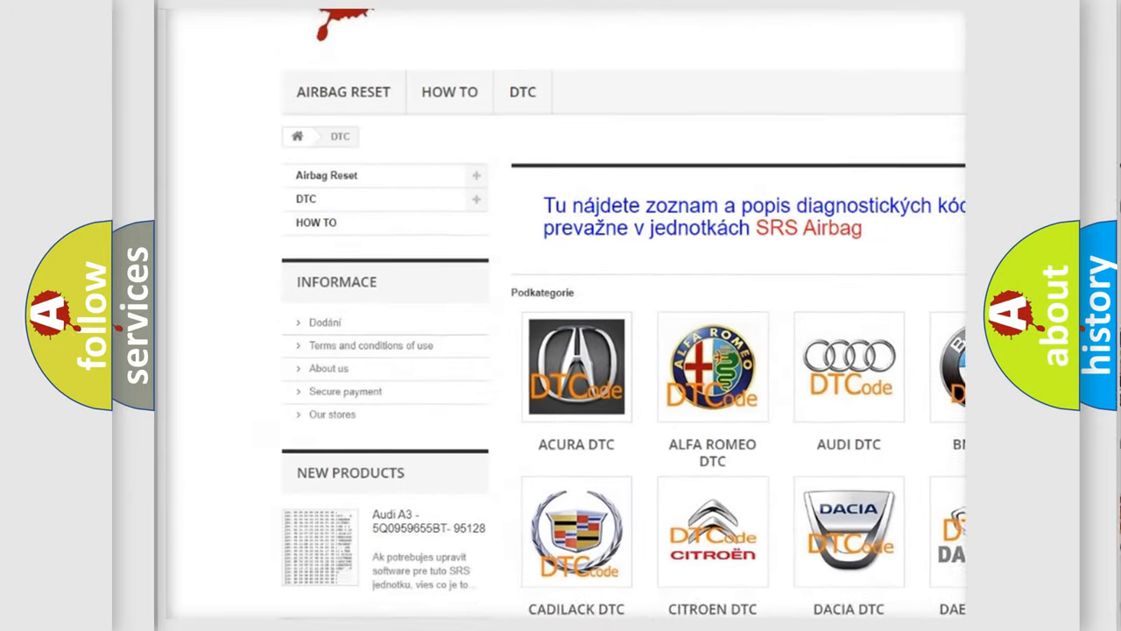
Scroll past the manufacturer logos on airbagreset.sk to the list of B-series trouble codes
{"action": "scroll", "scroll_direction": "down", "scroll_amount": 3}
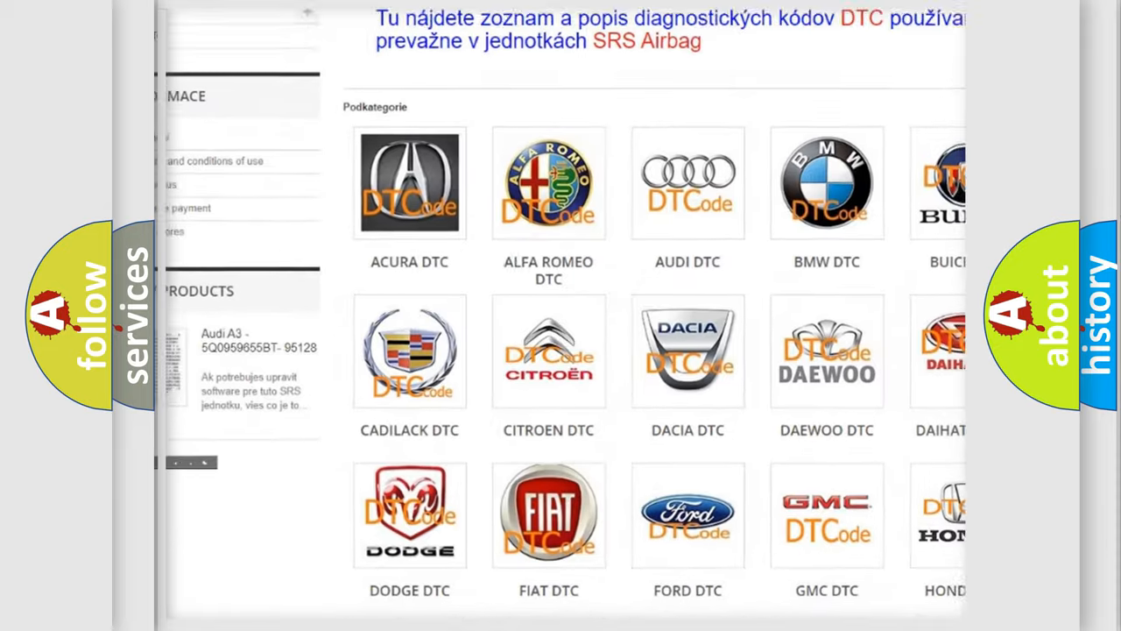
{"action": "scroll", "scroll_direction": "down", "scroll_amount": 3}
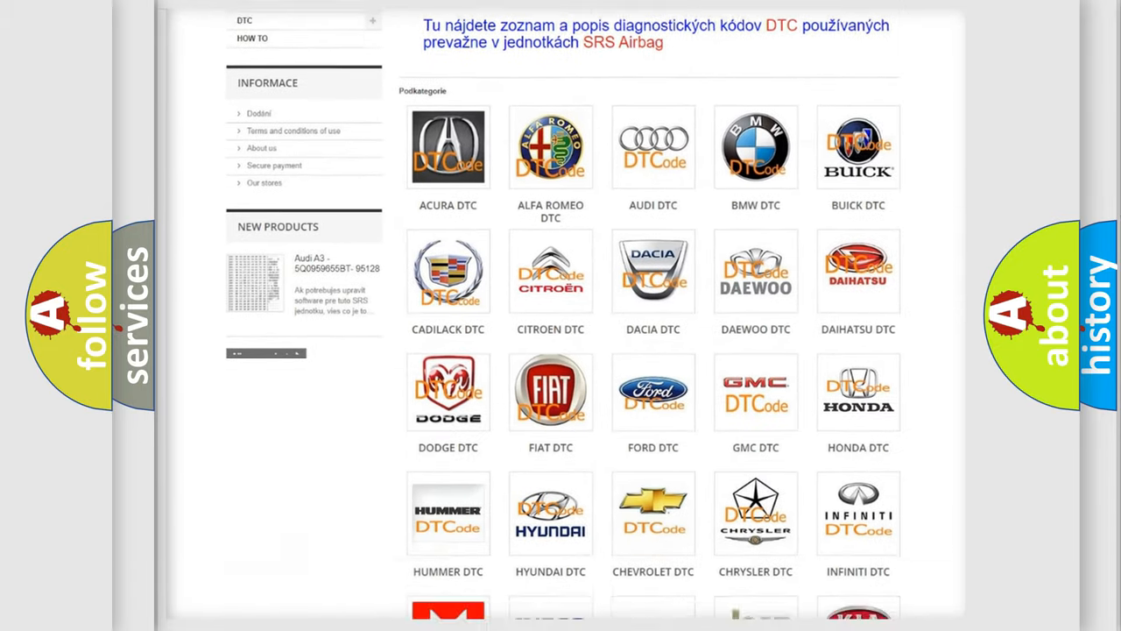
{"action": "scroll", "scroll_direction": "down", "scroll_amount": 3}
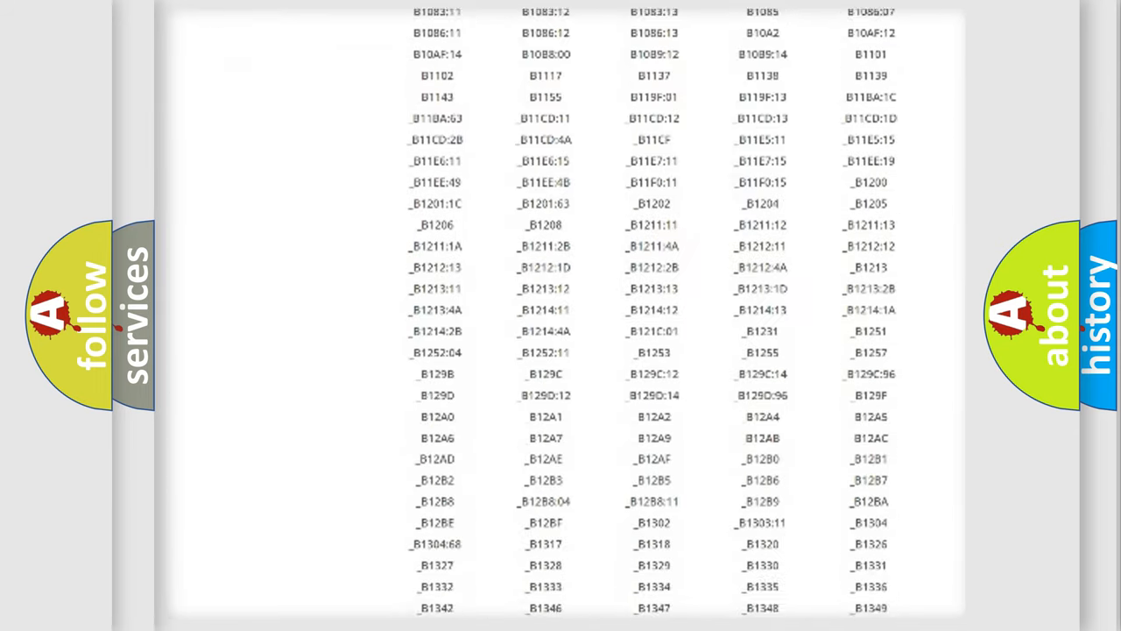
{"action": "scroll", "scroll_direction": "down", "scroll_amount": 3}
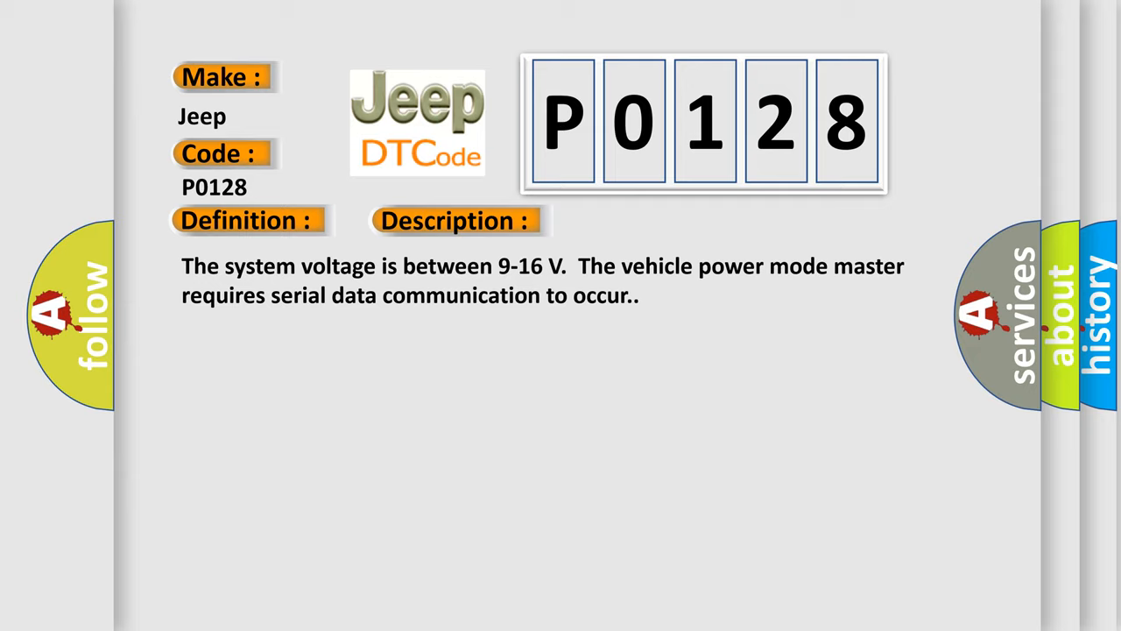
Reveal the P0128 cause: supervised periodic transmitter-availability message not received
{"action": "left_click", "coordinate": [642, 220]}
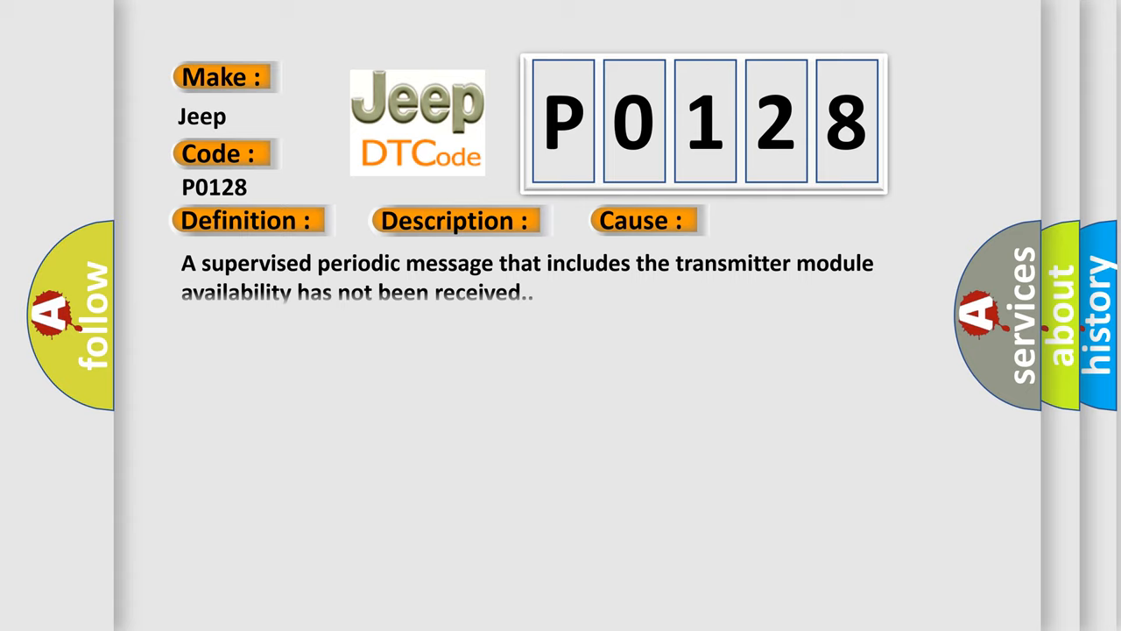